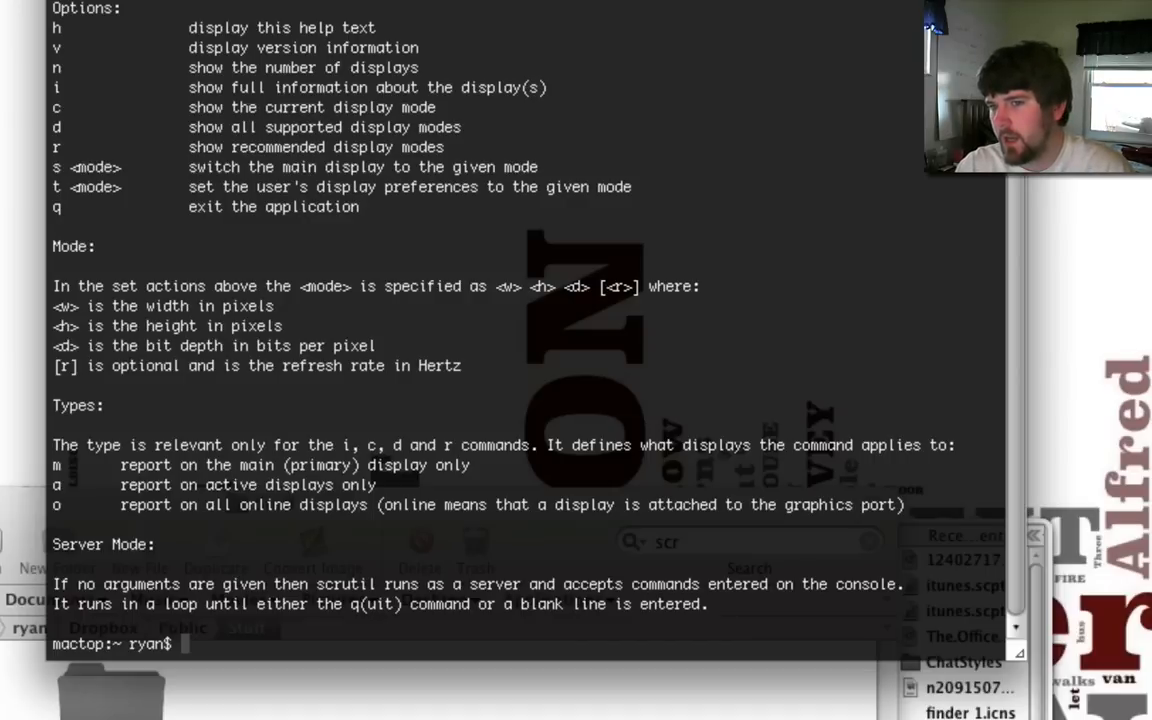
- Explore scrutil in Terminal, viewing its help text and current display info
text(su)
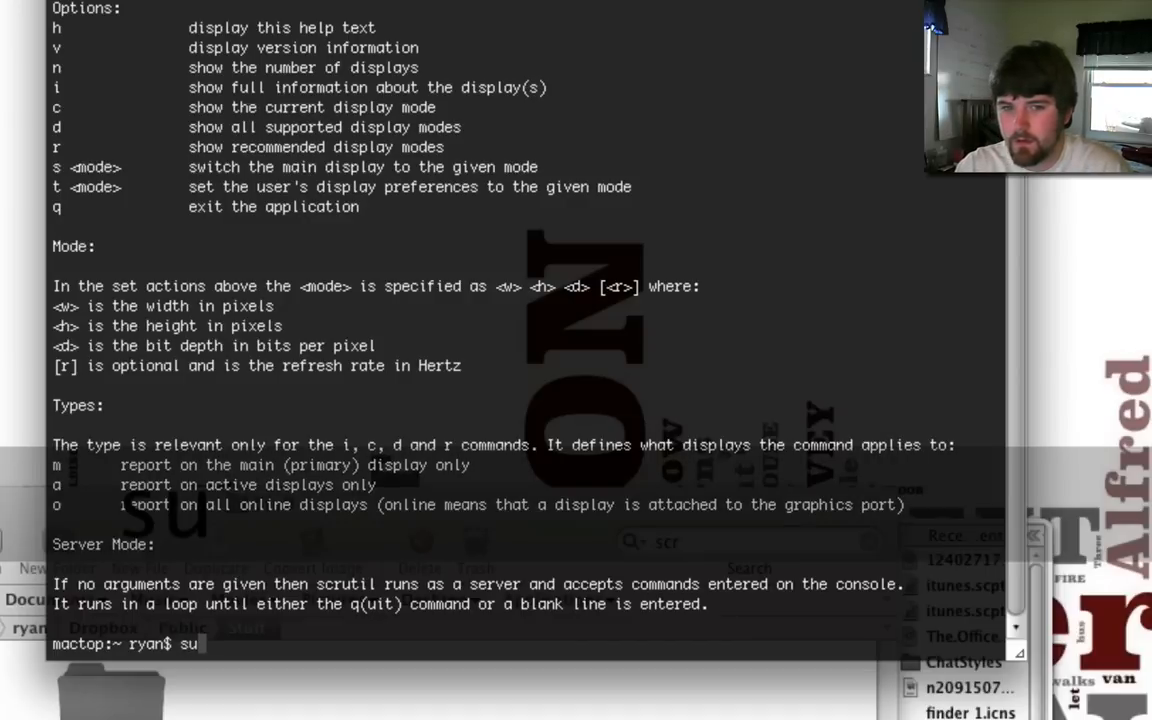
text(cre)
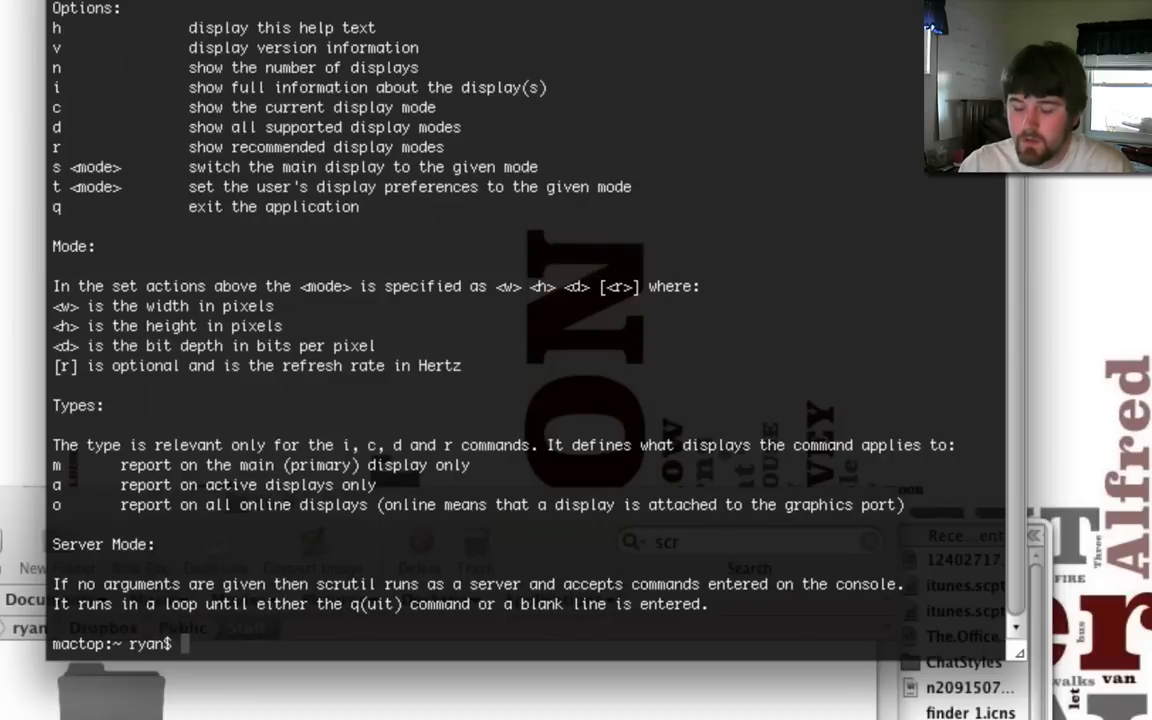
text(scru)
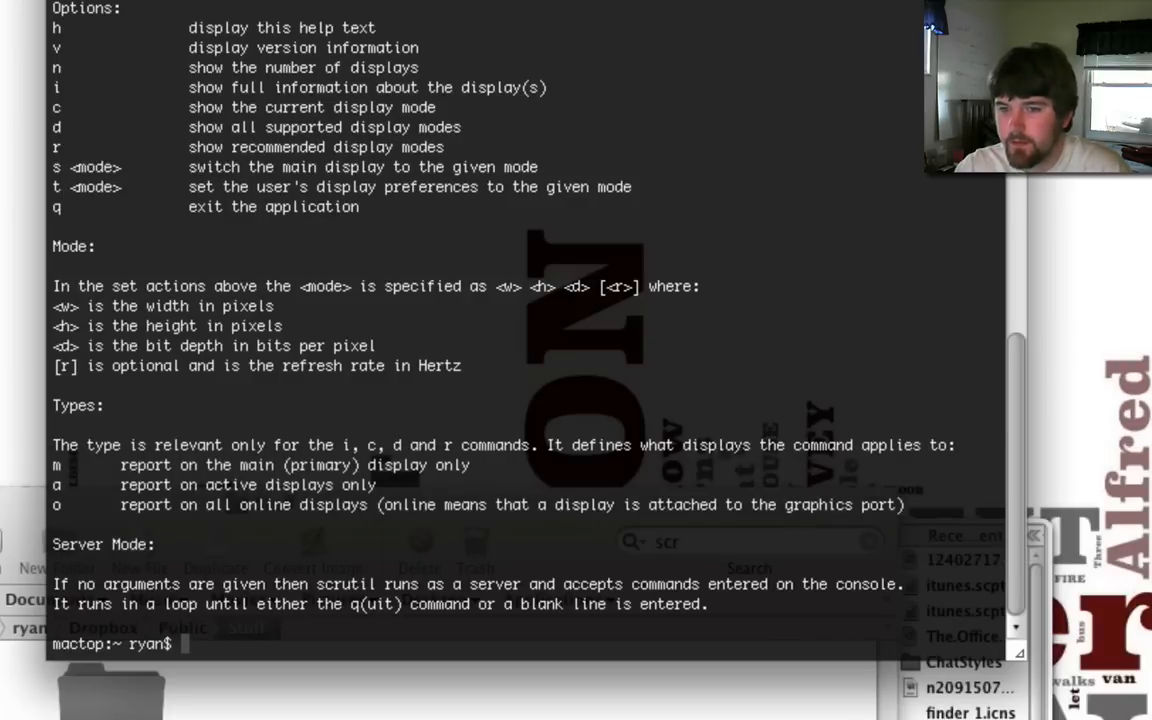
text(scrutil h)
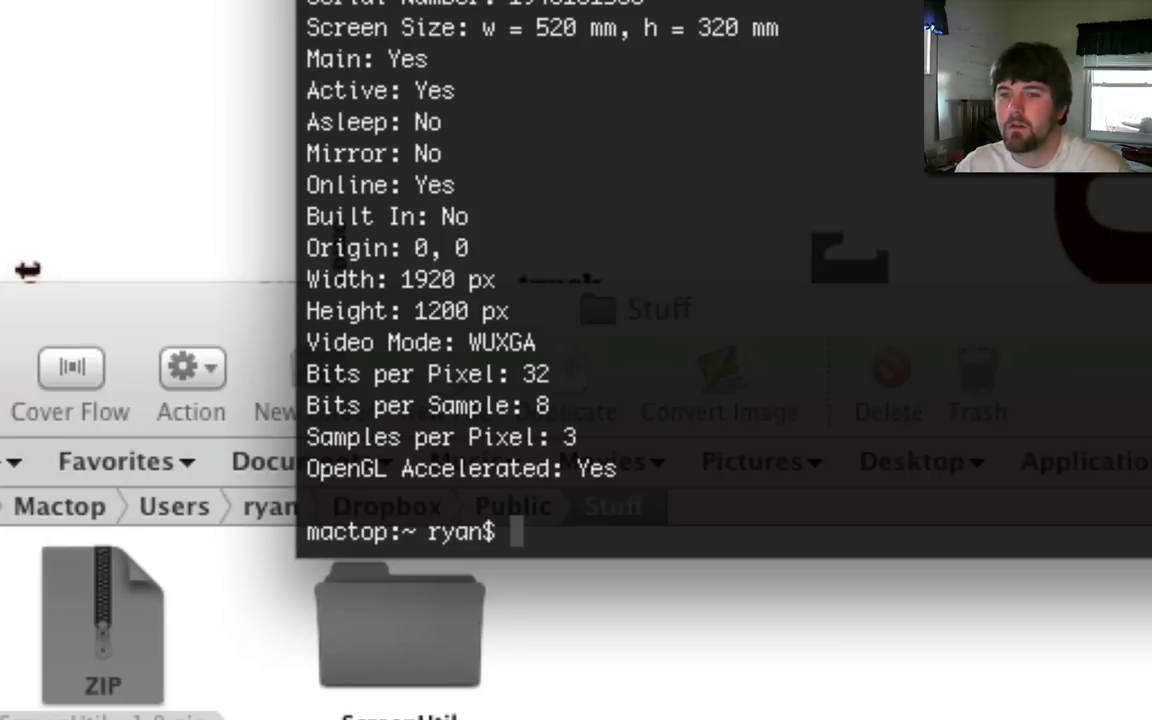
text(scrutil i)
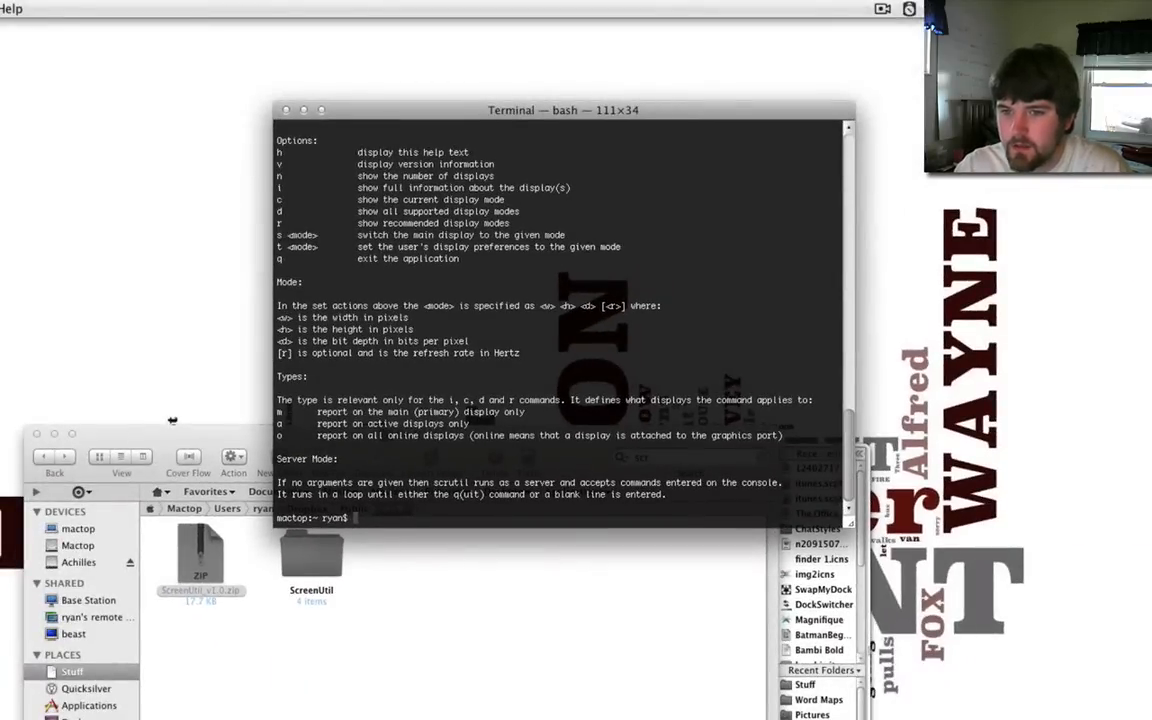
- Run 'scrutil s 1440 900 32' to switch the display to 1440 by 900 at 32 bpp
text(scr)
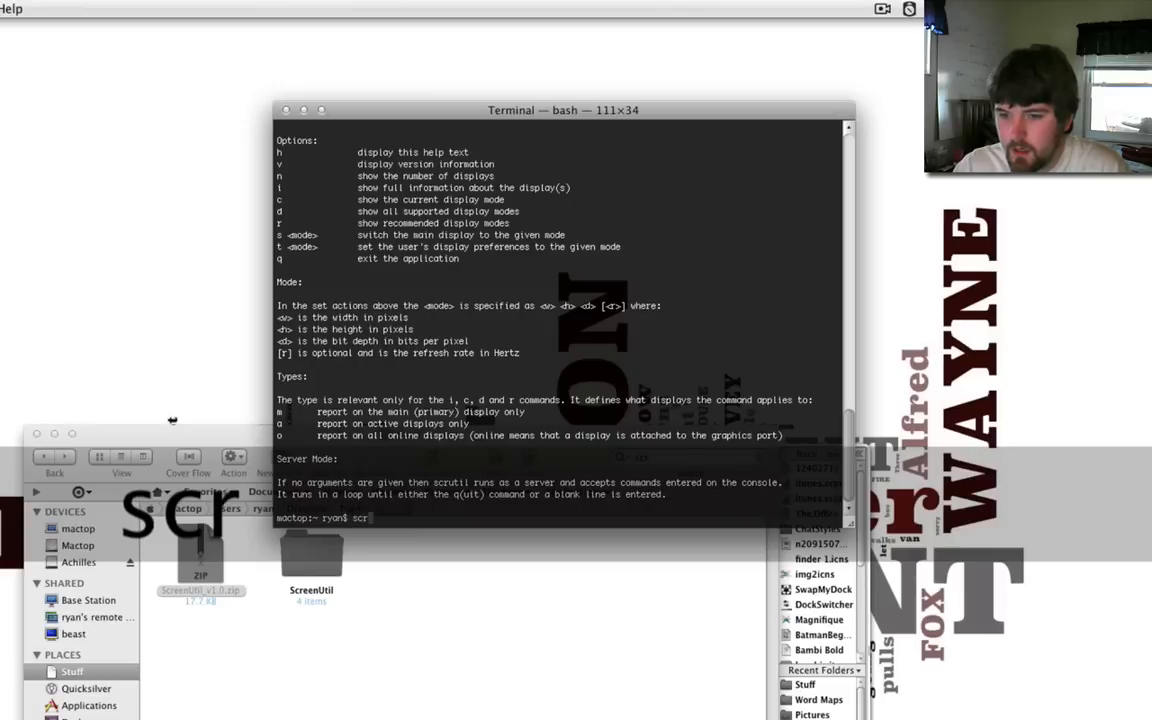
text(util t 1)
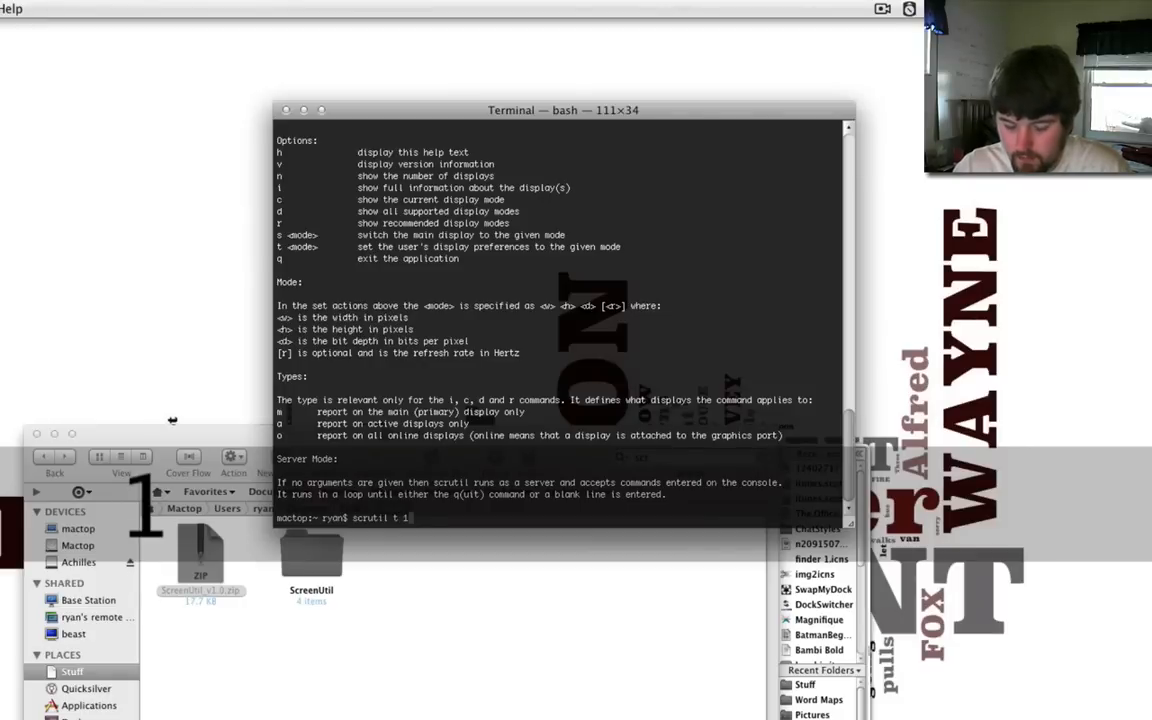
text(440)
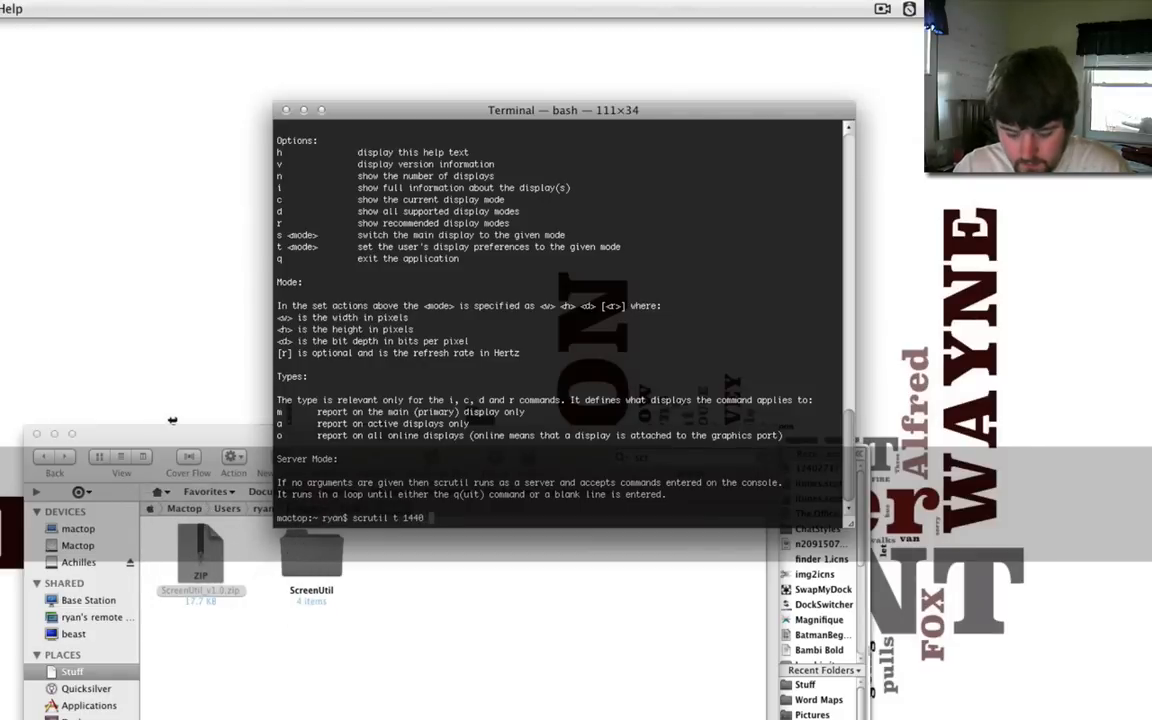
text(900 32)
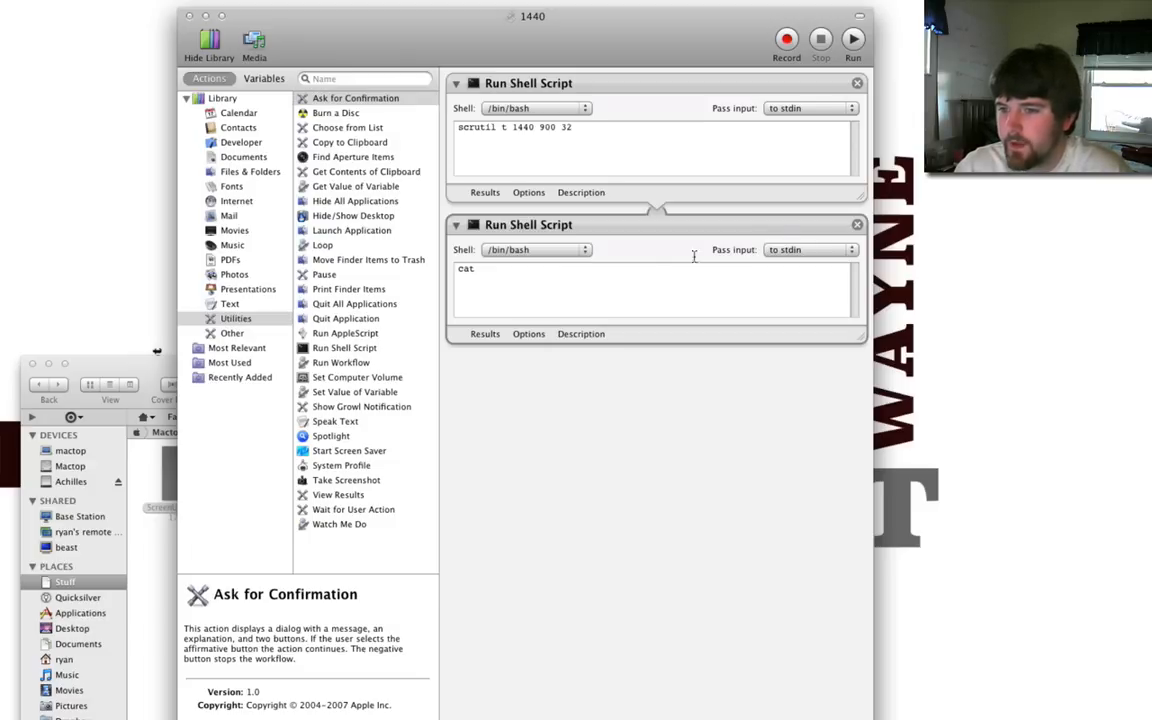
- Remove the extra cat shell-script action from the 1440 workflow and save it
click(856, 224)
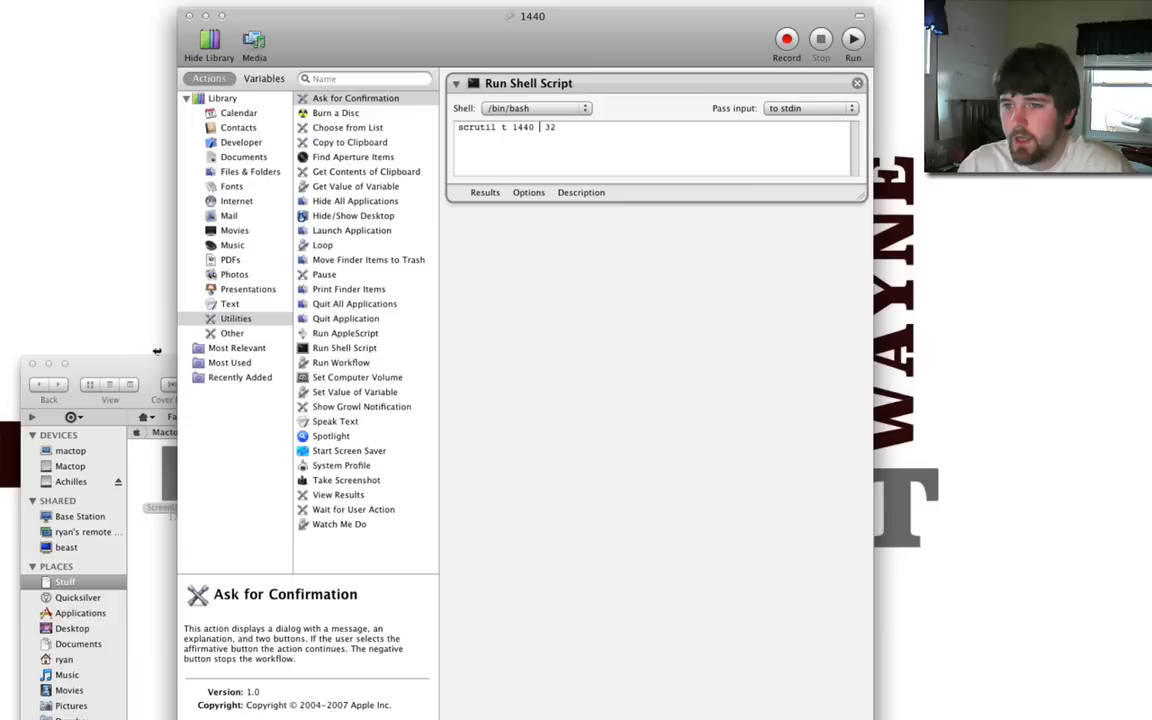
key(Backspace)
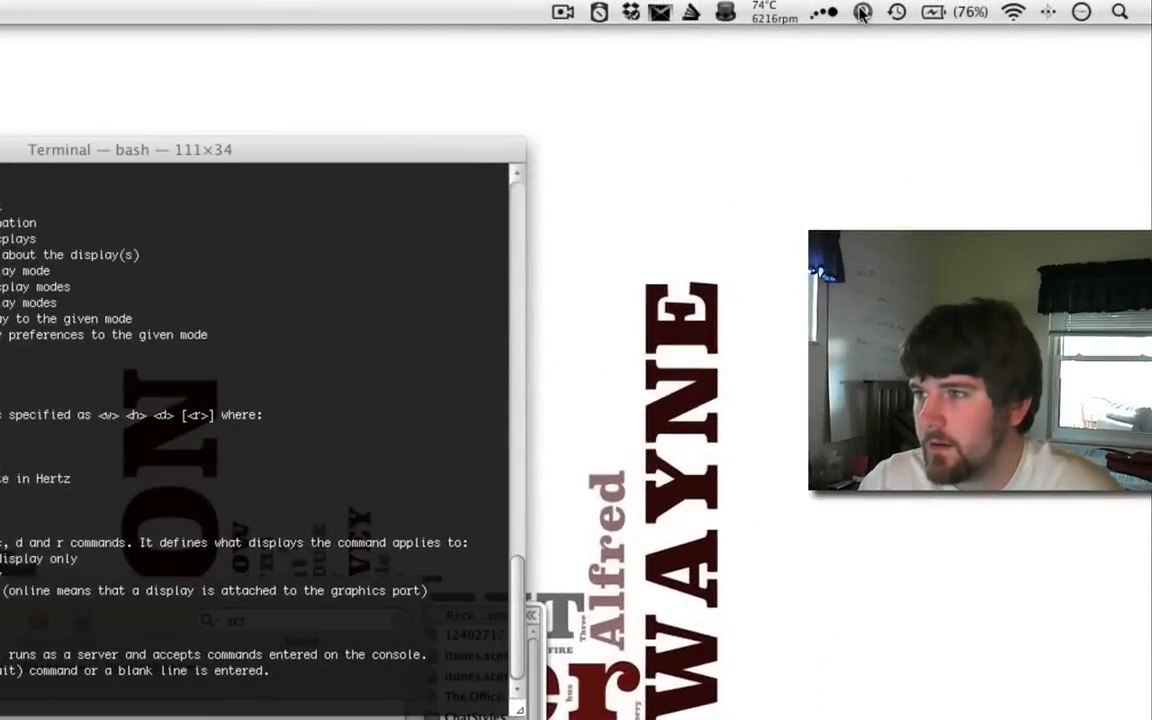
- Show Quicksilver's custom Triggers list from its menu bar icon
click(862, 12)
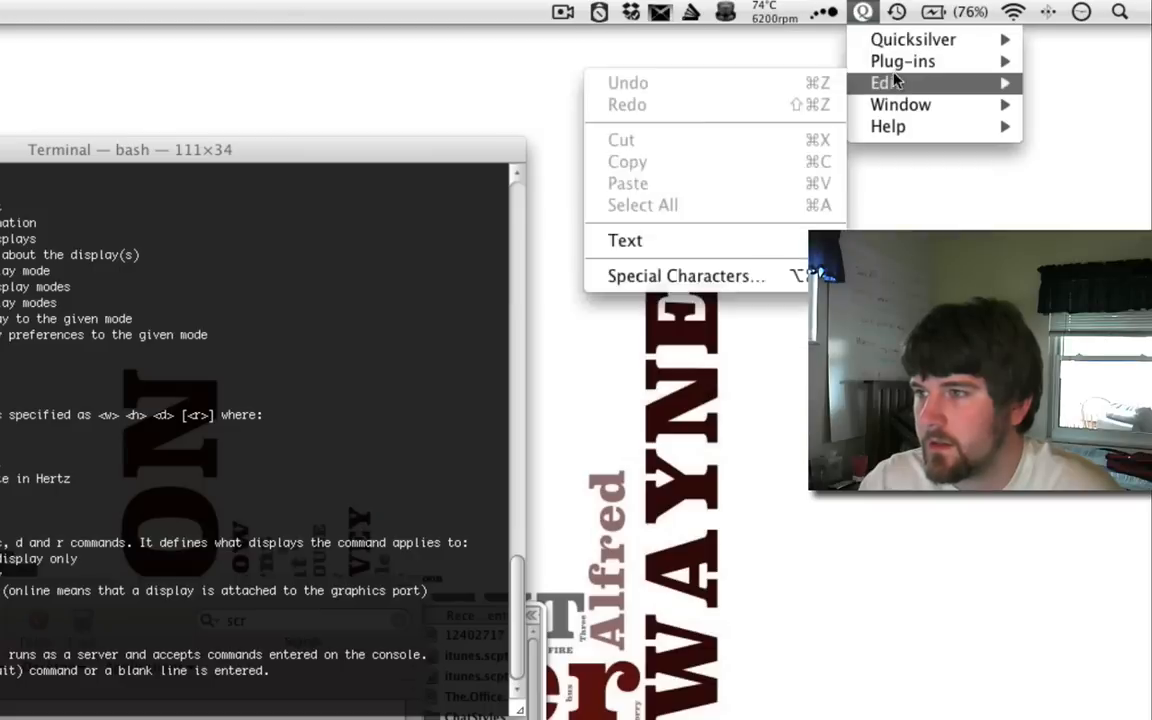
click(658, 178)
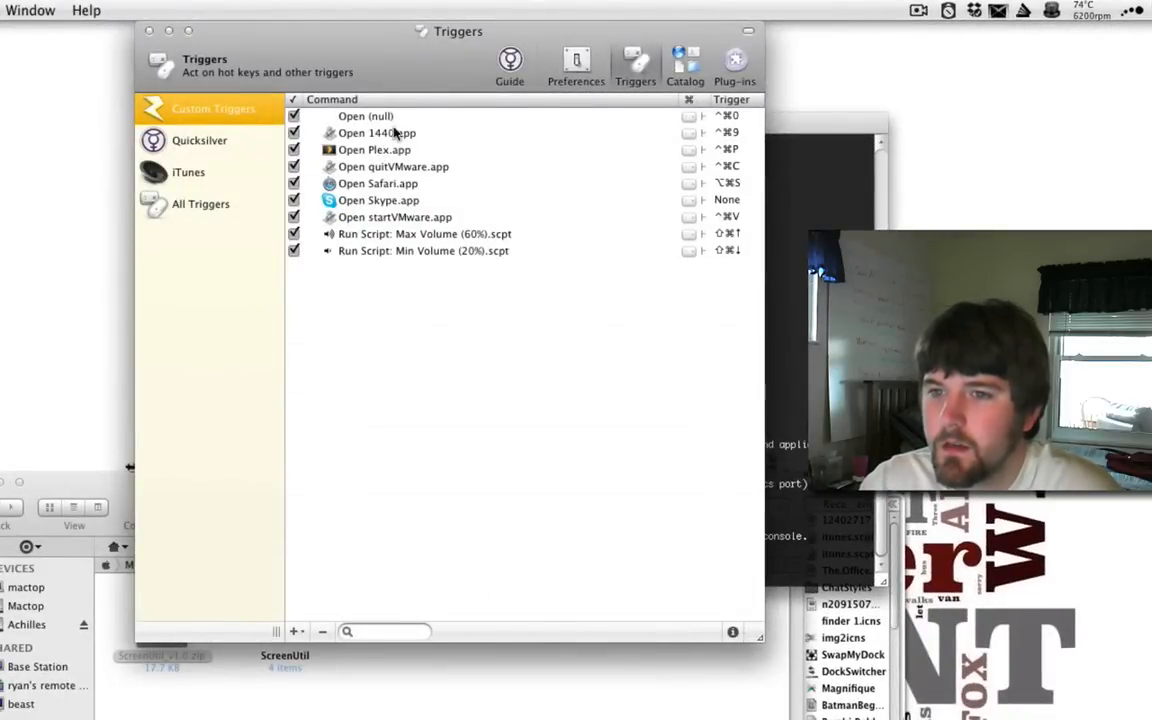
- Point the empty top trigger at 1920.app in ~/scripts and save it
double_click(364, 114)
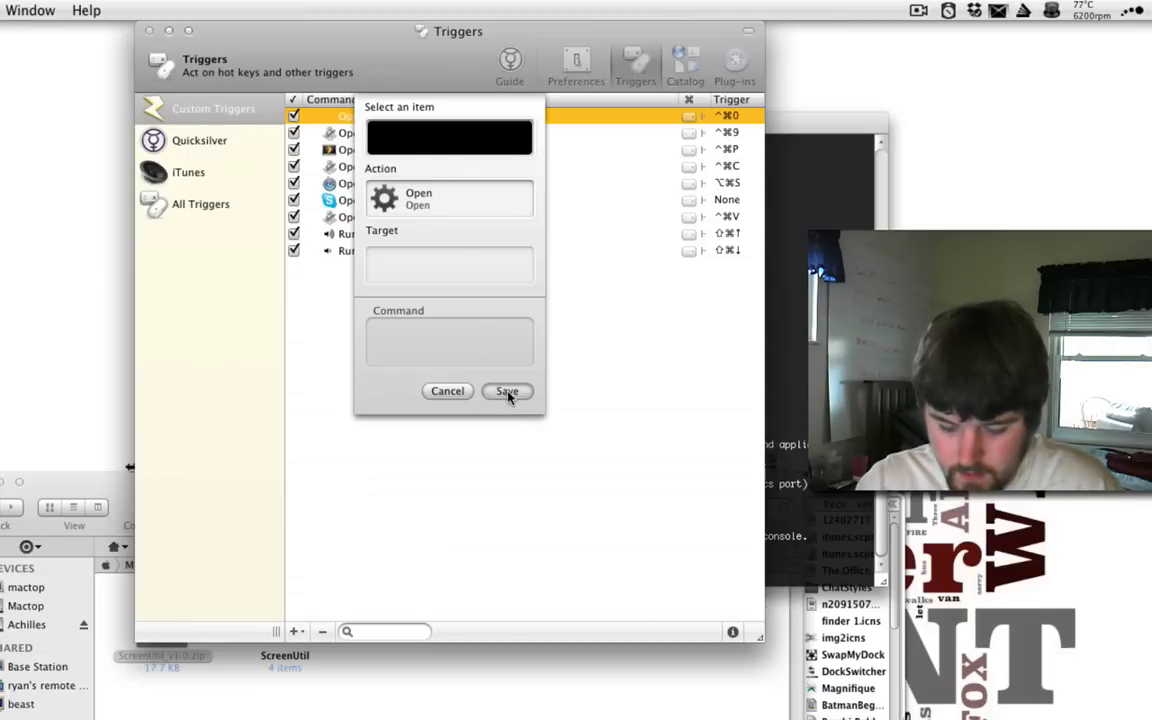
click(448, 136)
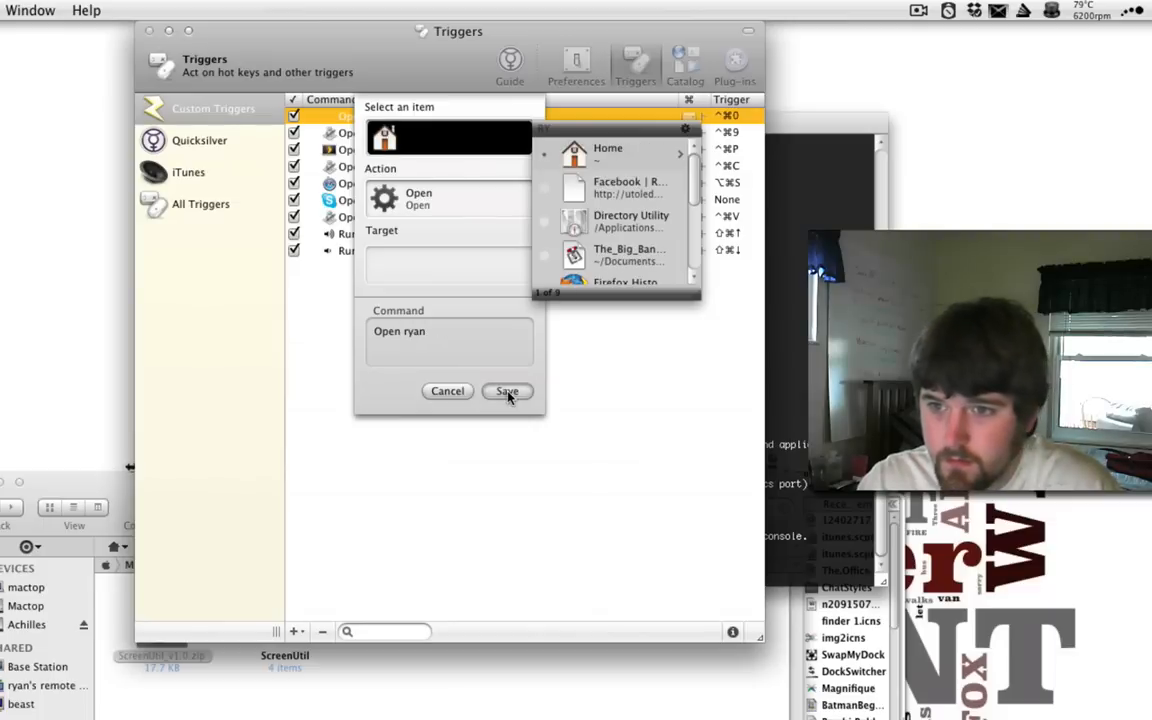
scroll(down, 3)
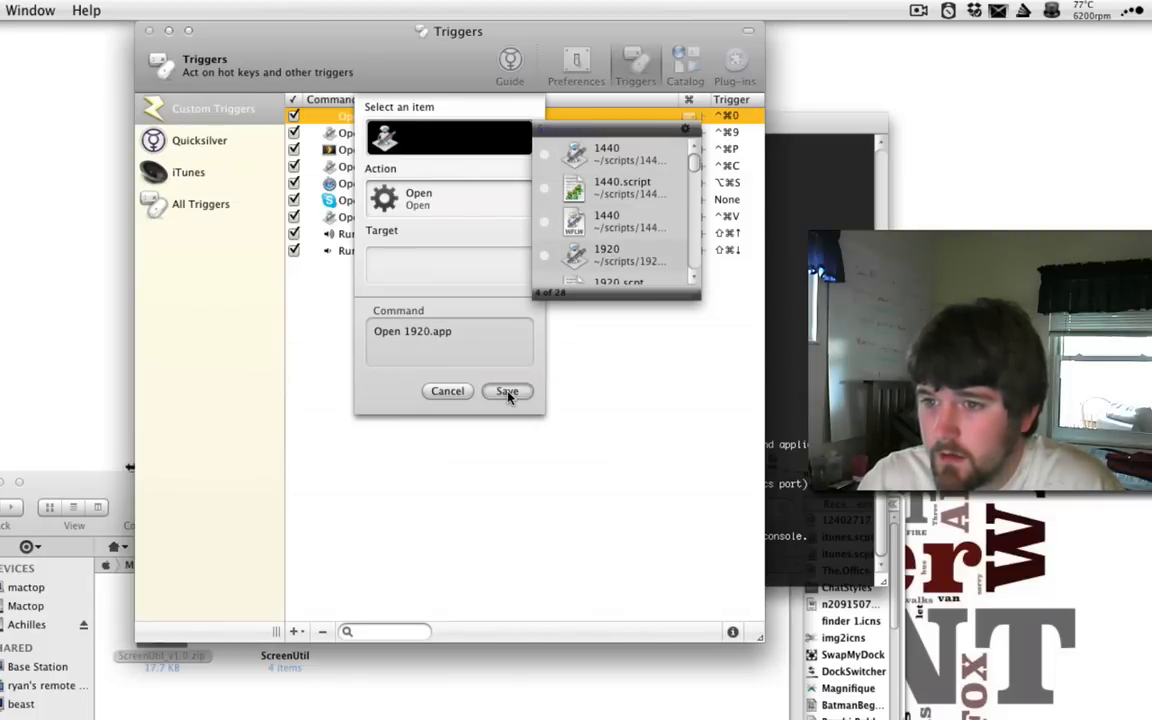
click(606, 254)
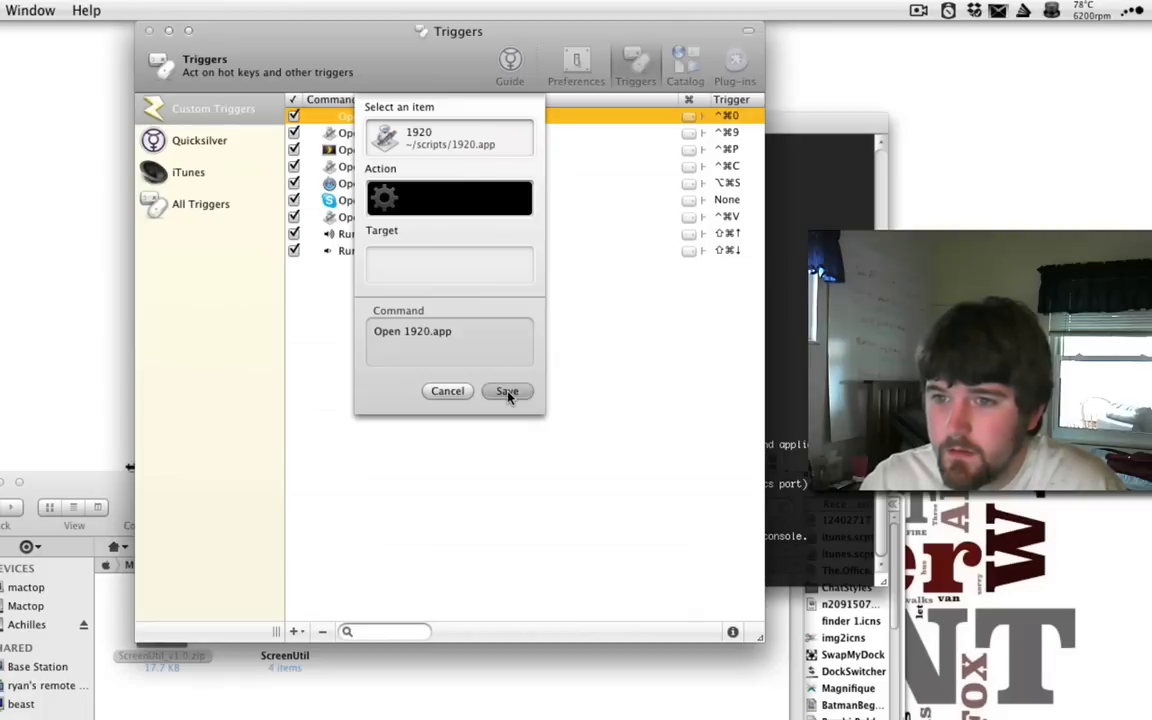
click(508, 390)
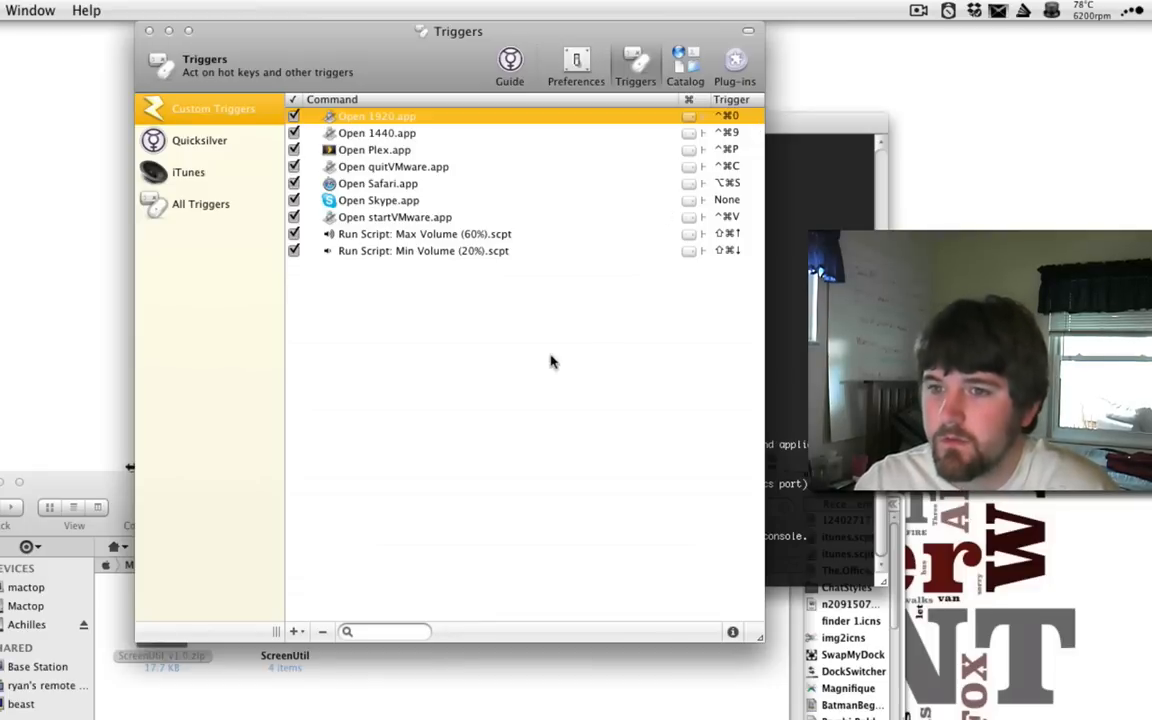
mouse_move(490, 392)
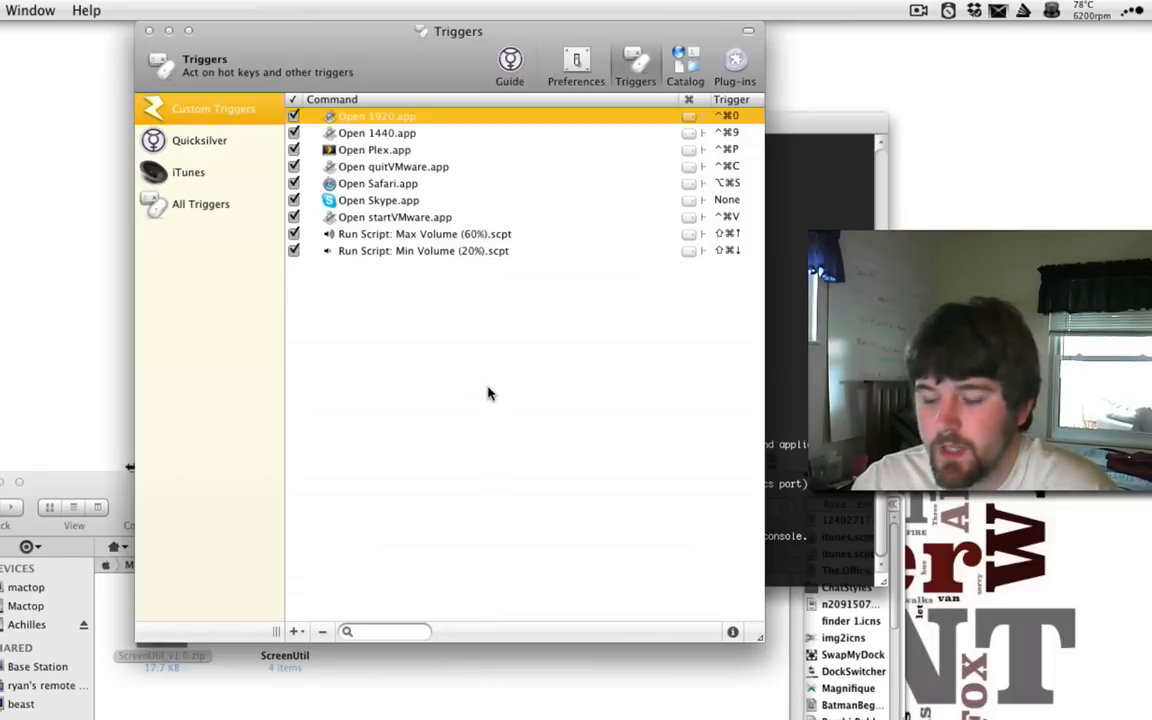